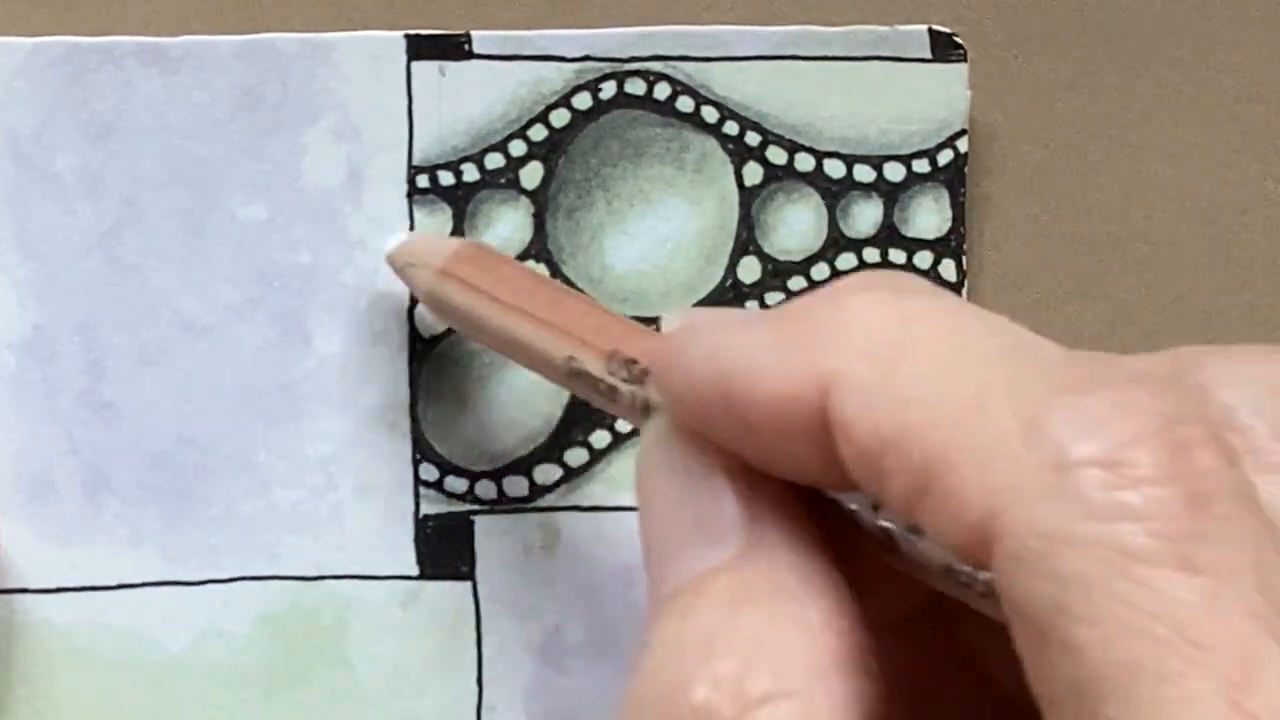
pyautogui.moveTo(1200, 140)
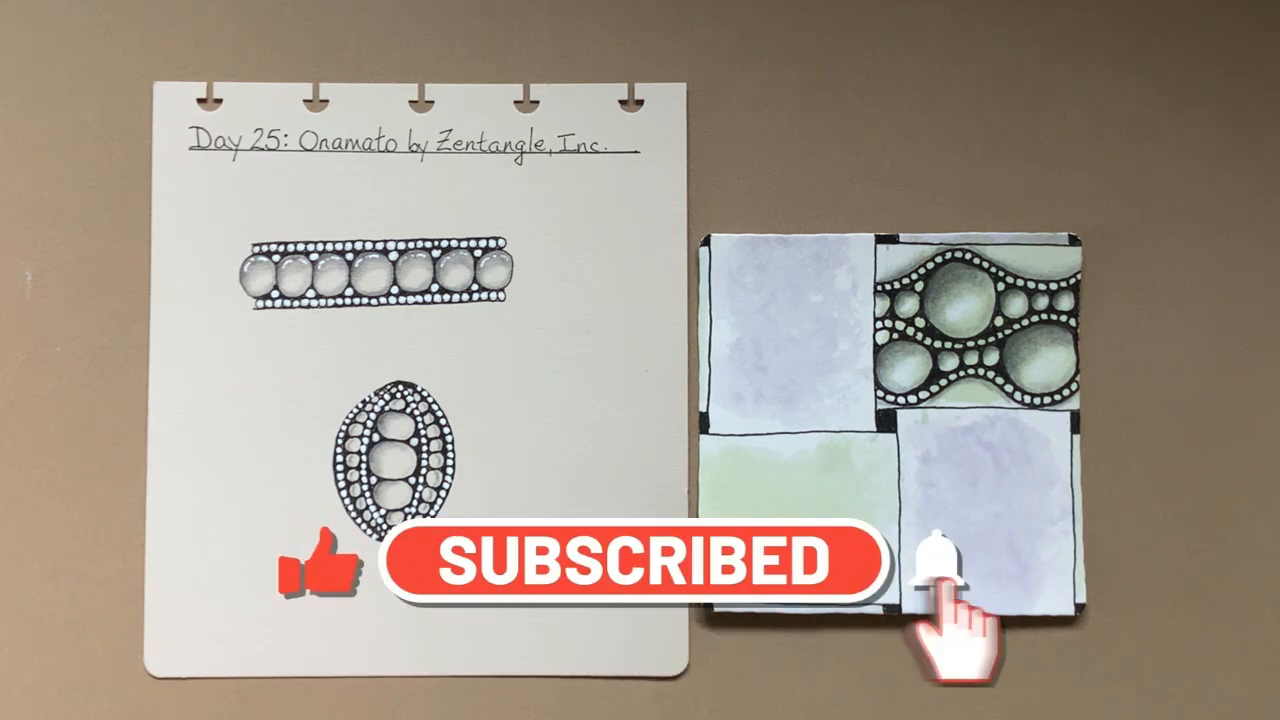
# Step: Display the finished Onamato tile beside the Day 25: Onamato journal page
pyautogui.click(945, 555)
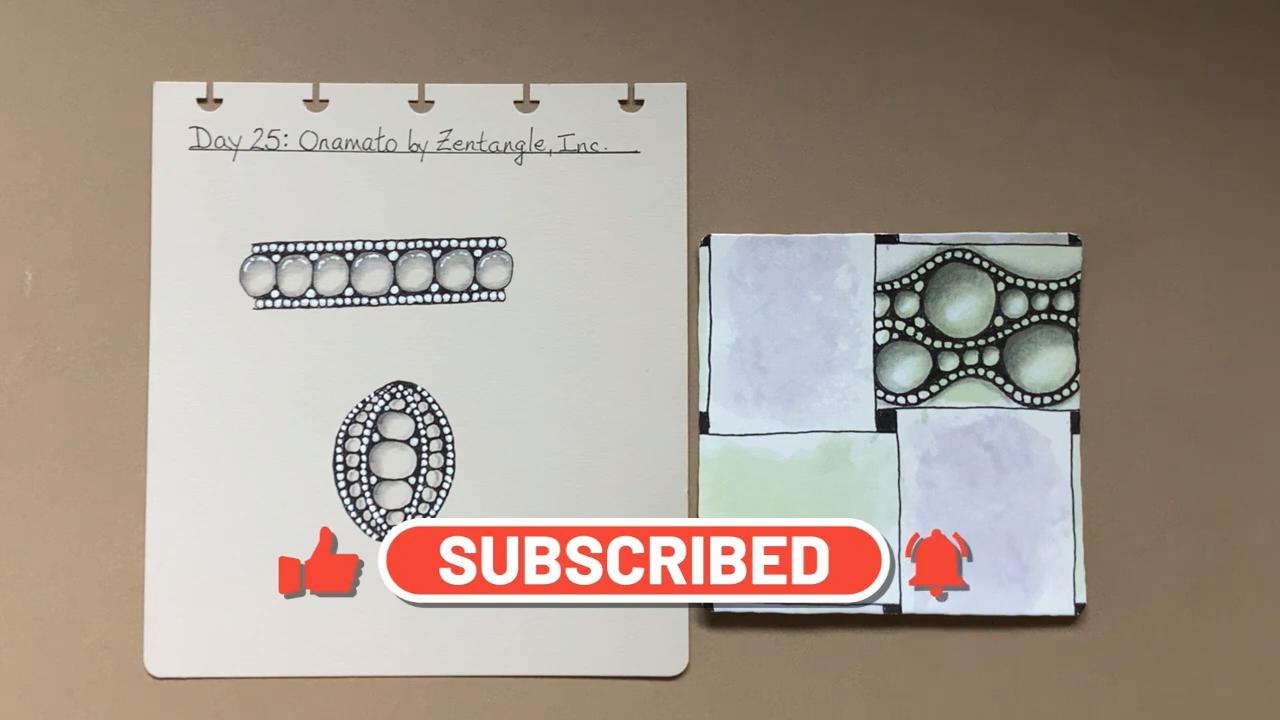